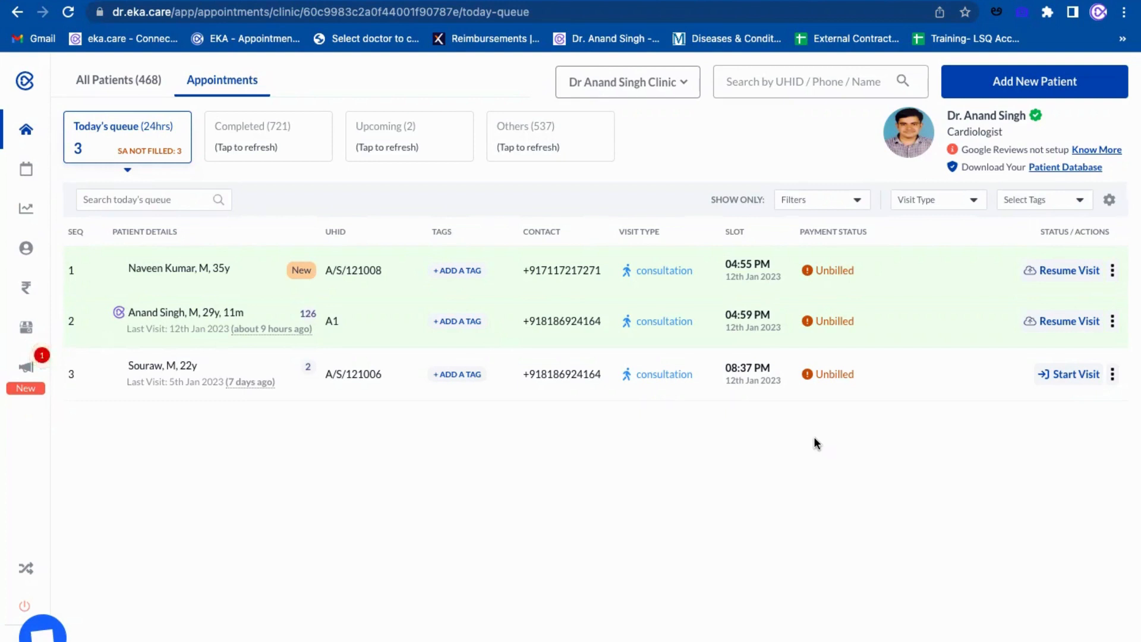
{"action": "mouse_move", "coordinate": [765, 448]}
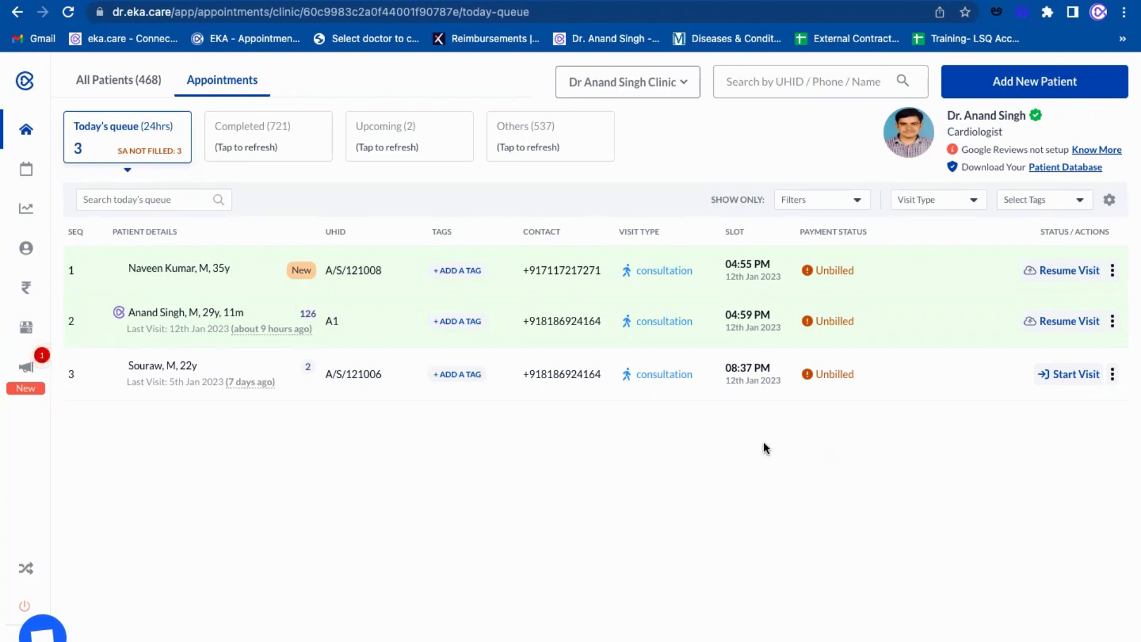
{"action": "mouse_move", "coordinate": [935, 429]}
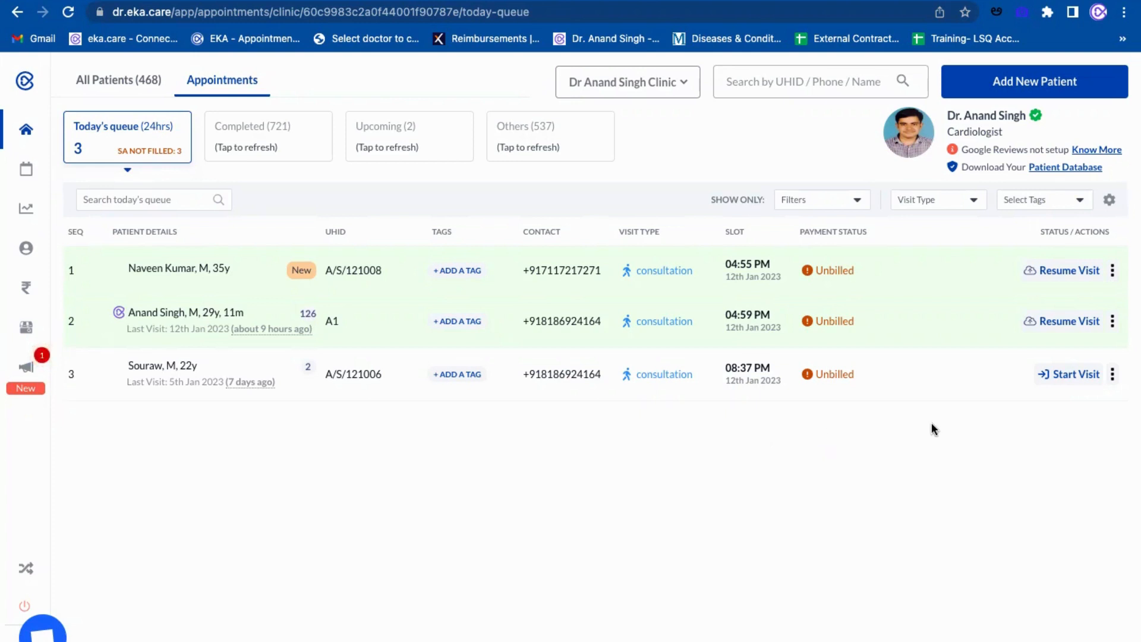
{"action": "mouse_move", "coordinate": [1112, 374]}
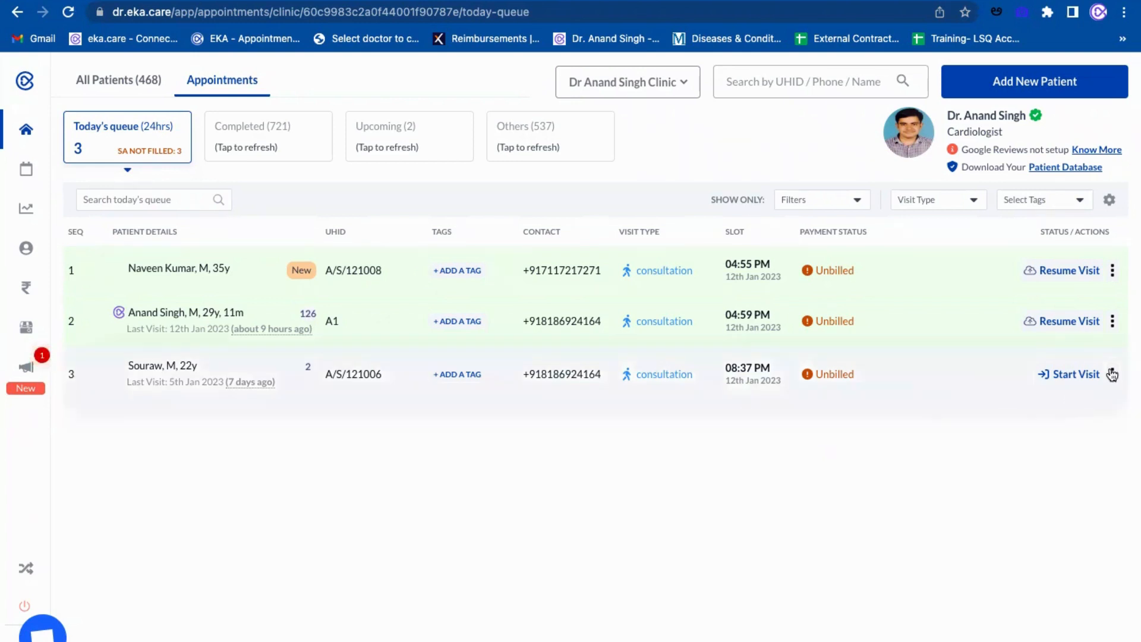
Step: Start Souraw's visit and scroll his Patient Overview down to Medical Records
{"action": "left_click", "coordinate": [1112, 373]}
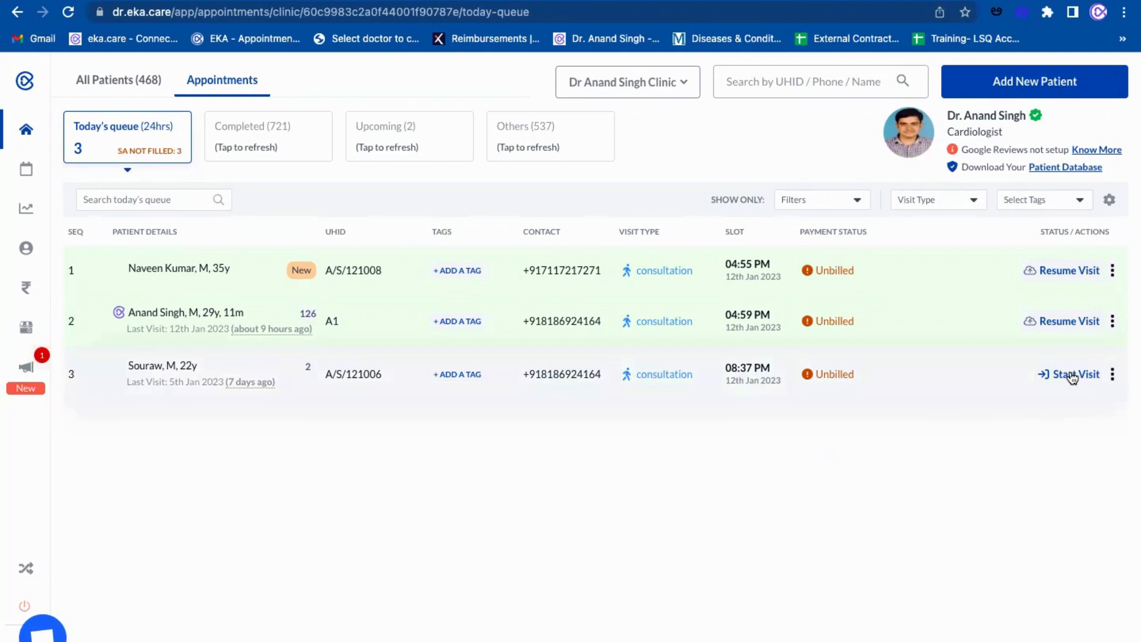
{"action": "left_click", "coordinate": [1076, 374]}
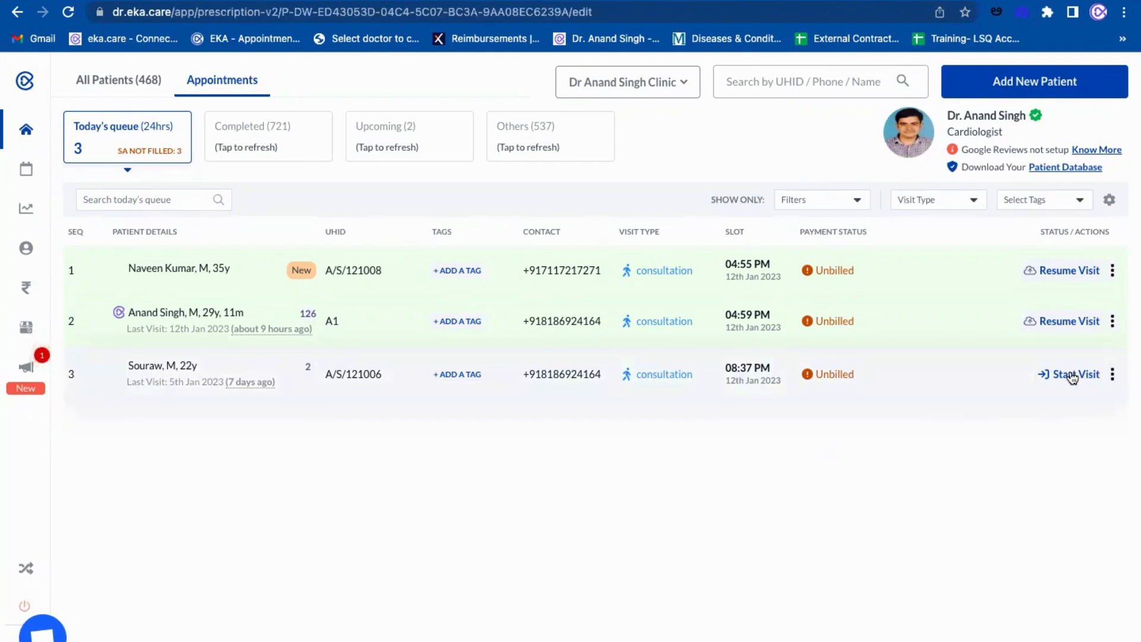
{"action": "left_click", "coordinate": [1075, 374]}
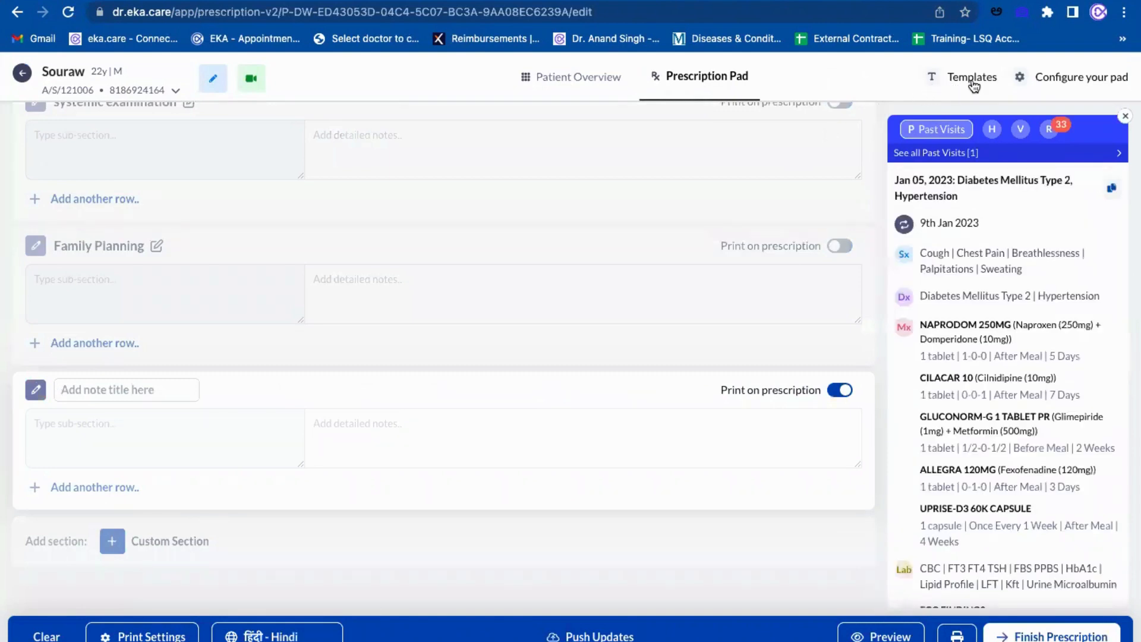
{"action": "mouse_move", "coordinate": [579, 77]}
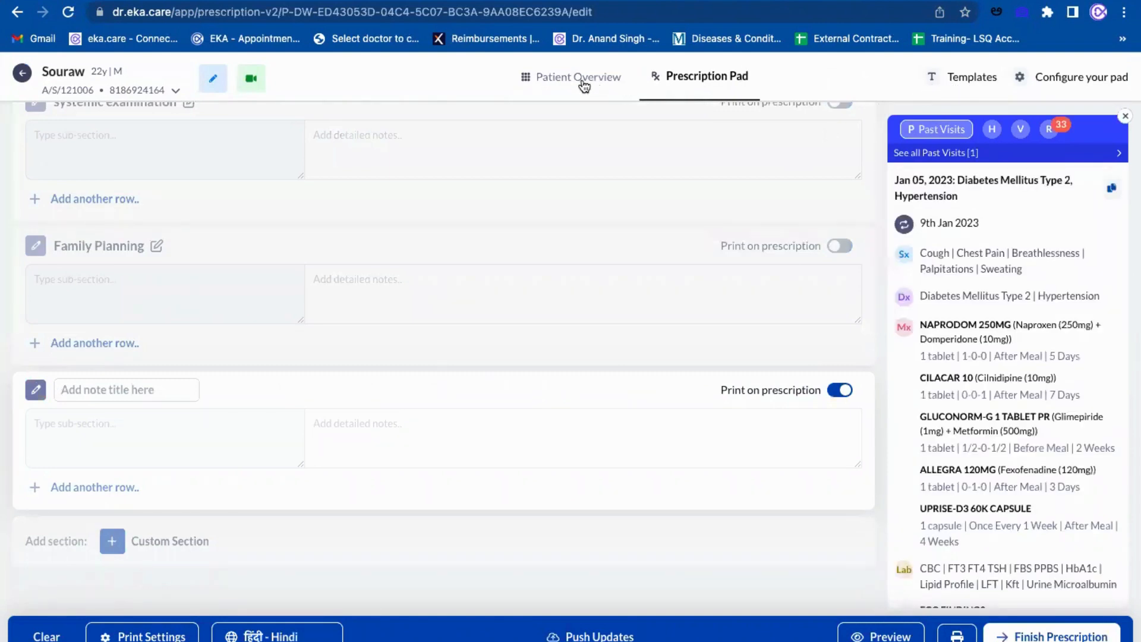
{"action": "left_click", "coordinate": [578, 77]}
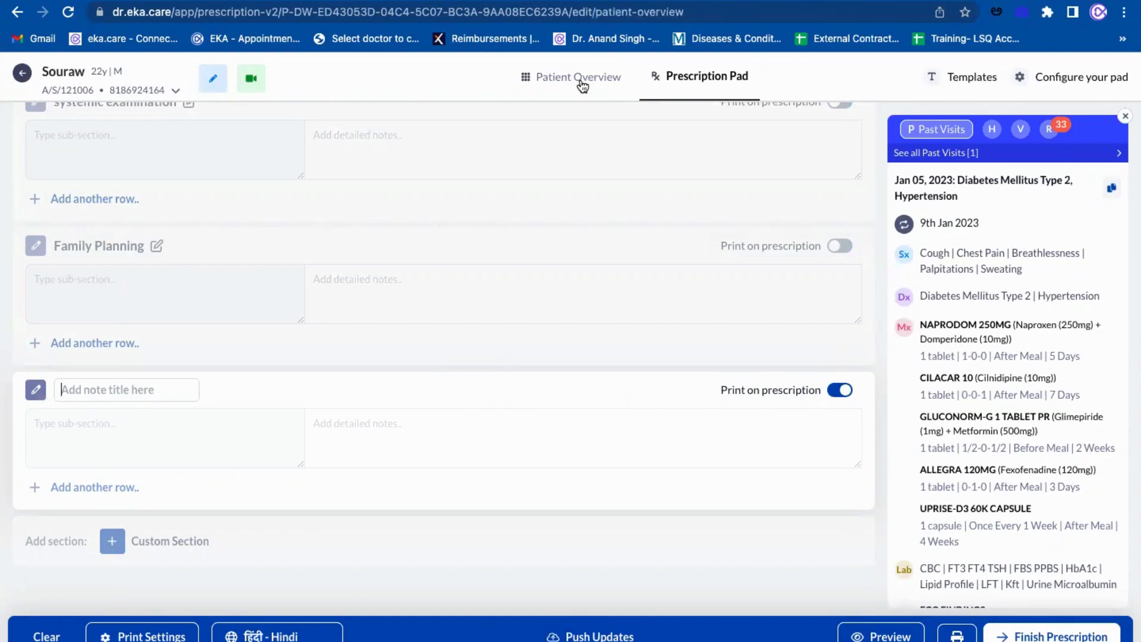
{"action": "left_click", "coordinate": [578, 77]}
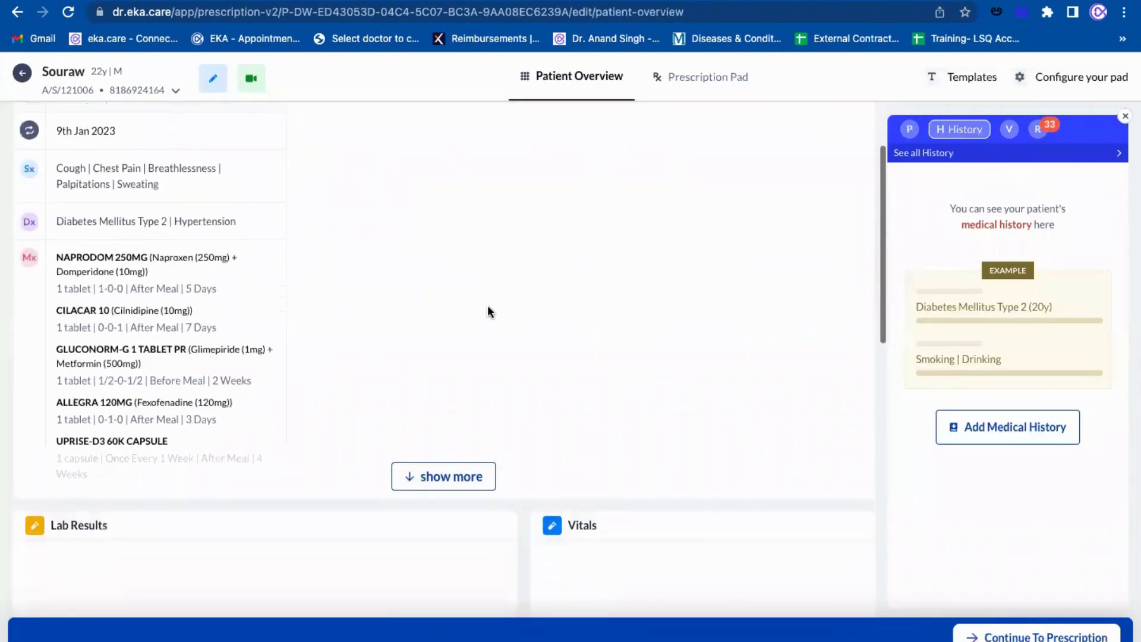
{"action": "scroll", "scroll_direction": "down", "scroll_amount": 3}
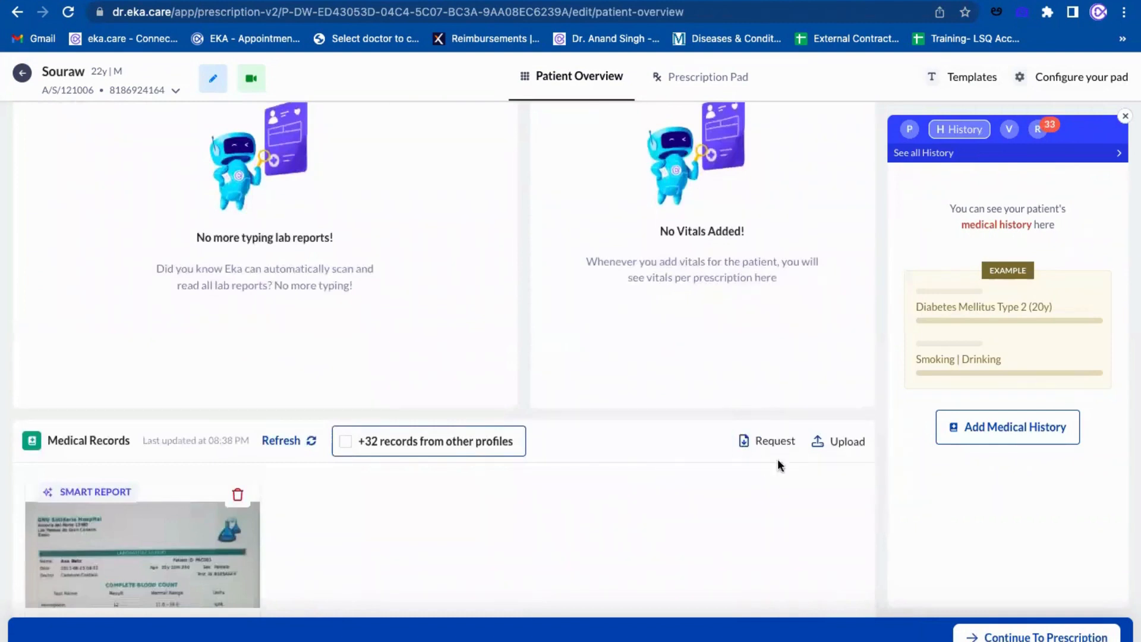
{"action": "mouse_move", "coordinate": [765, 441]}
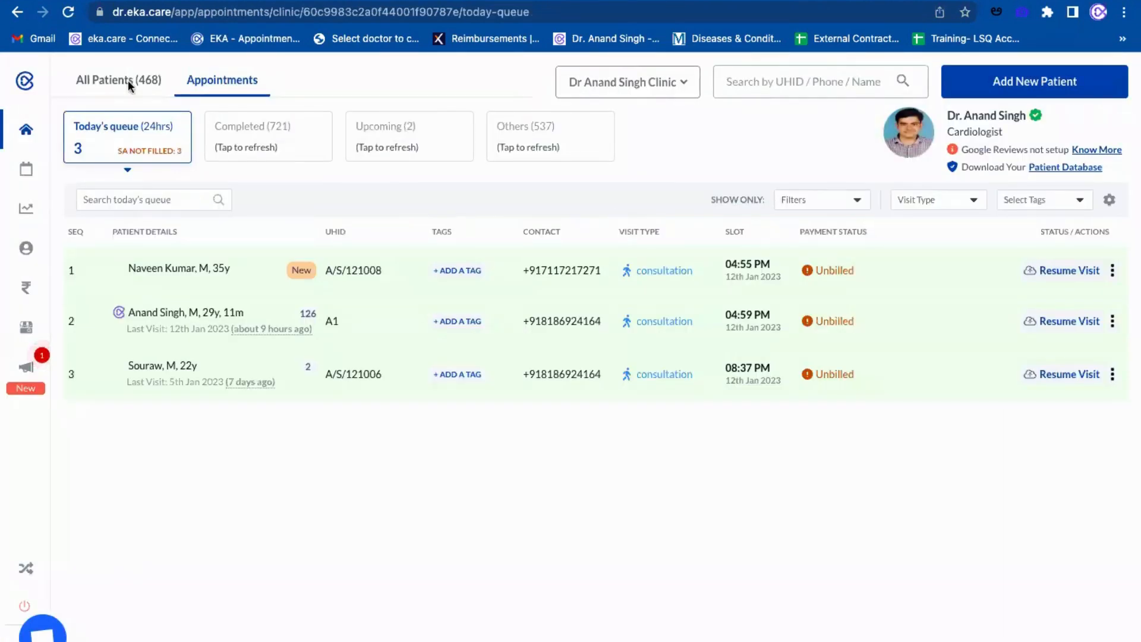
{"action": "left_click", "coordinate": [118, 80]}
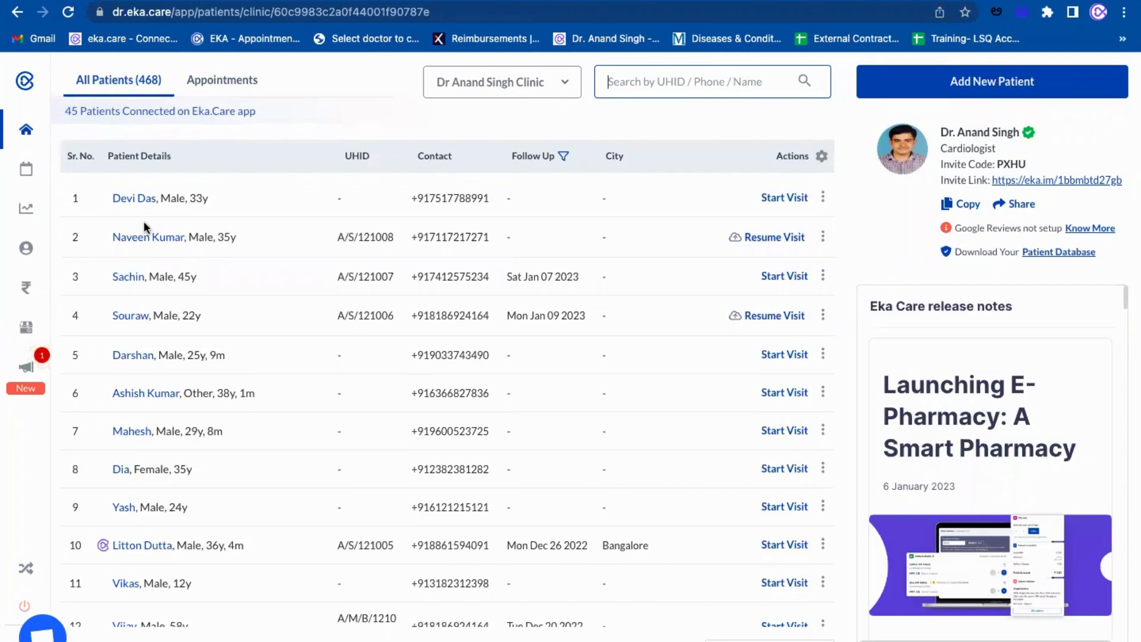
{"action": "mouse_move", "coordinate": [146, 243]}
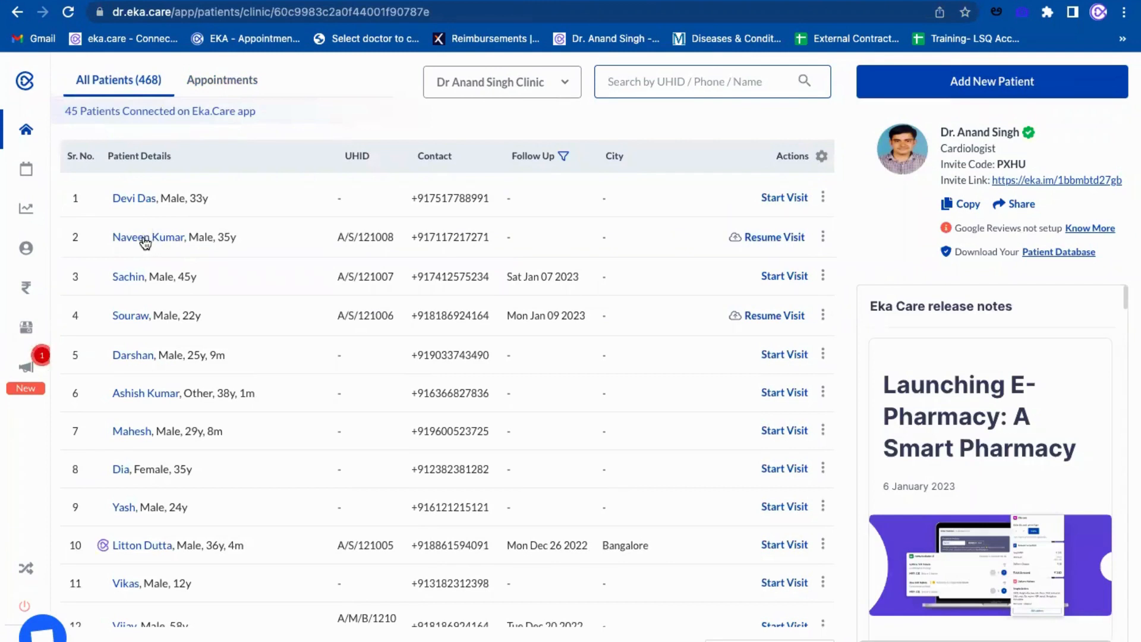
{"action": "left_click", "coordinate": [148, 236]}
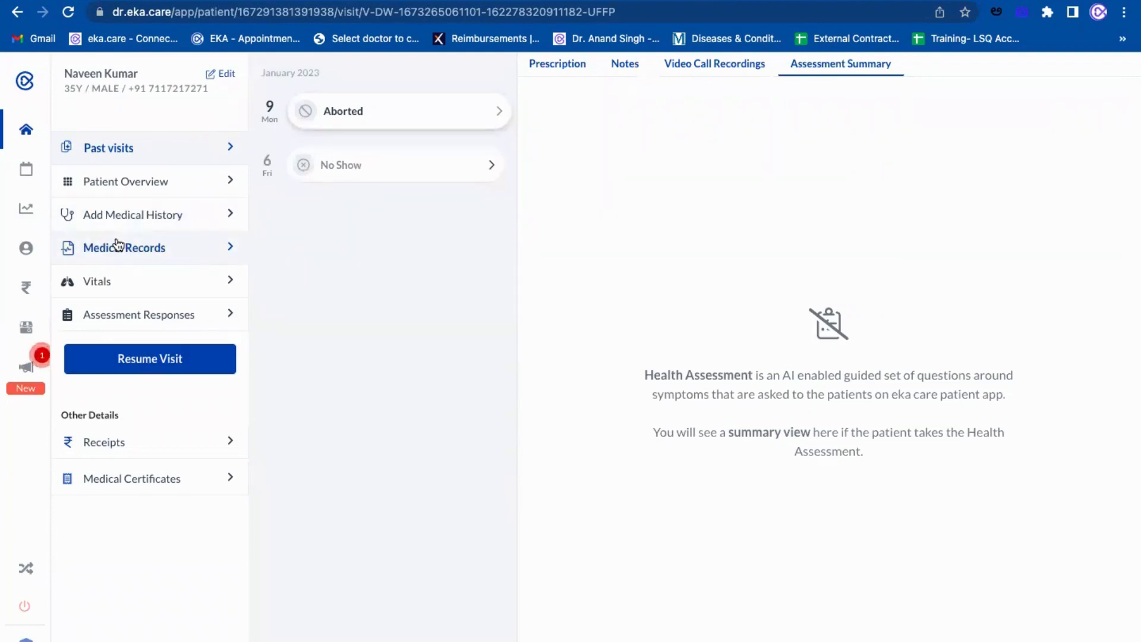
{"action": "left_click", "coordinate": [124, 248]}
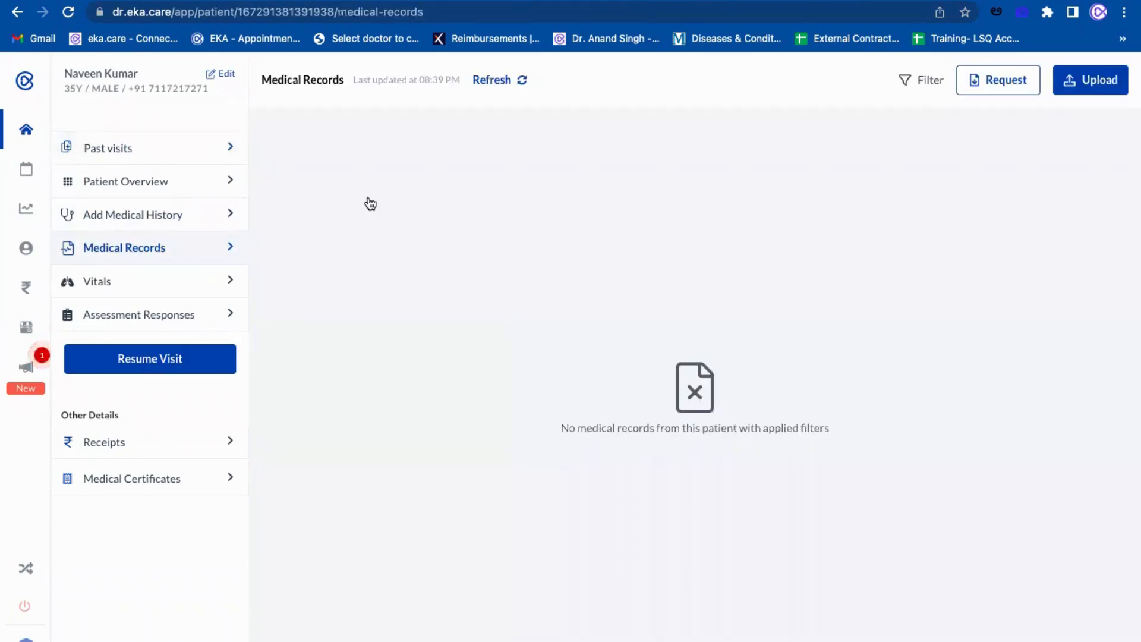
{"action": "mouse_move", "coordinate": [1006, 80]}
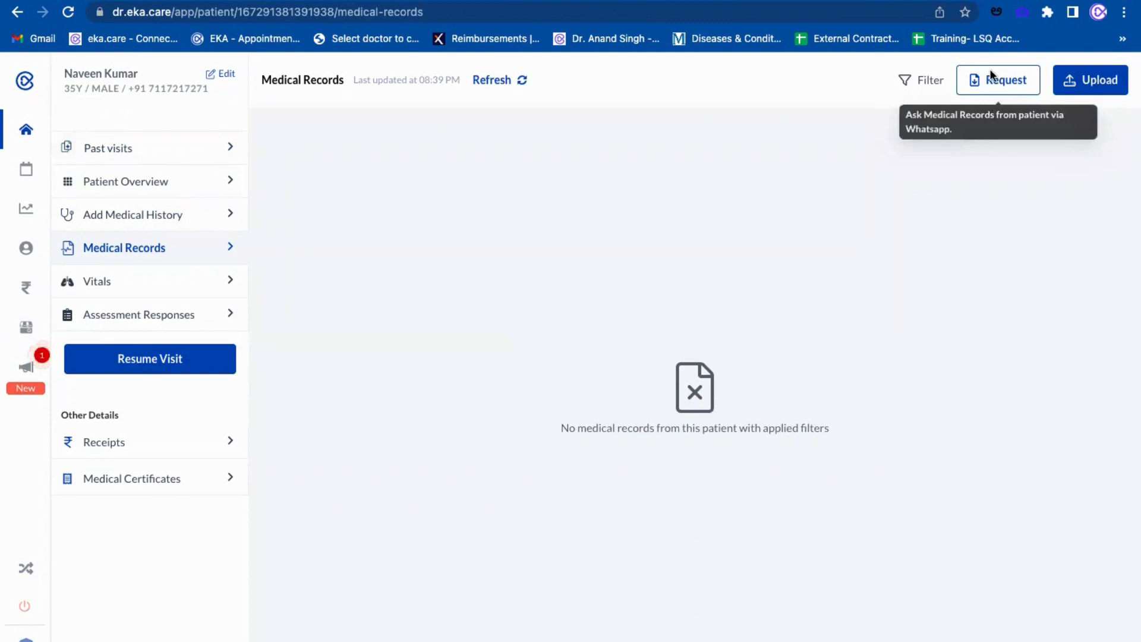
{"action": "left_click", "coordinate": [999, 80]}
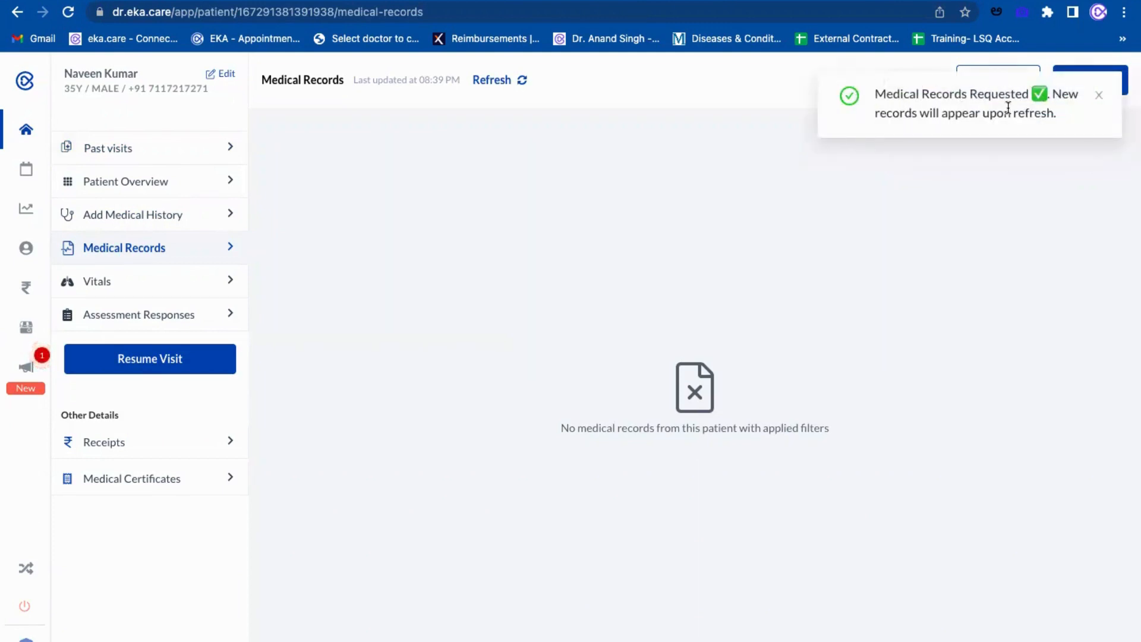
{"action": "mouse_move", "coordinate": [236, 83]}
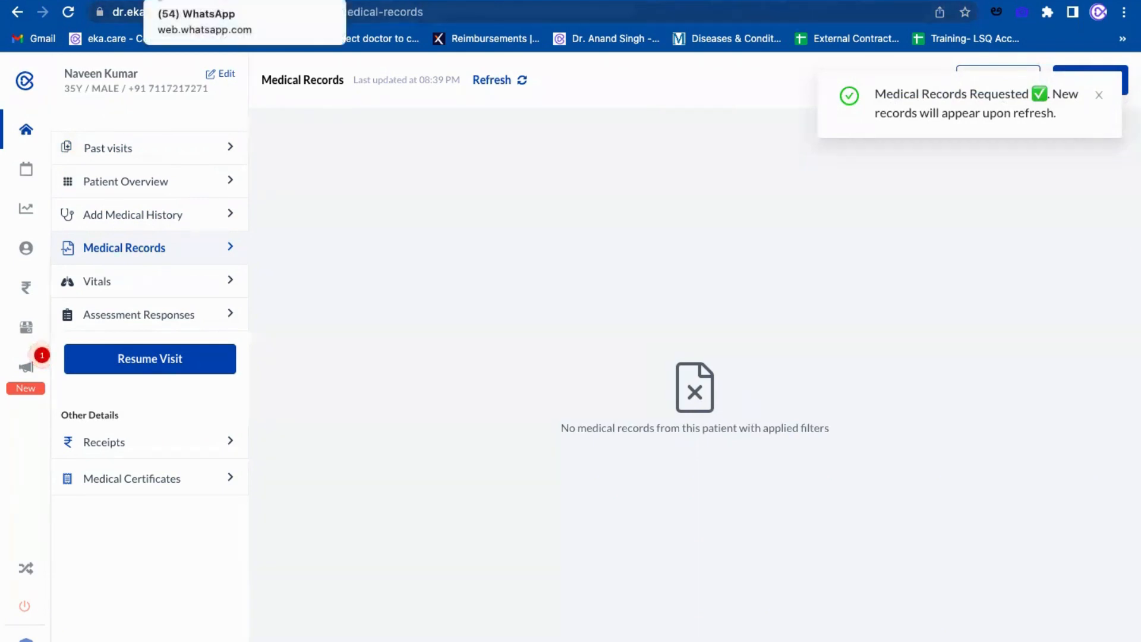
Step: Open the Eka Care chat in the WhatsApp Web tab
{"action": "left_click", "coordinate": [203, 22]}
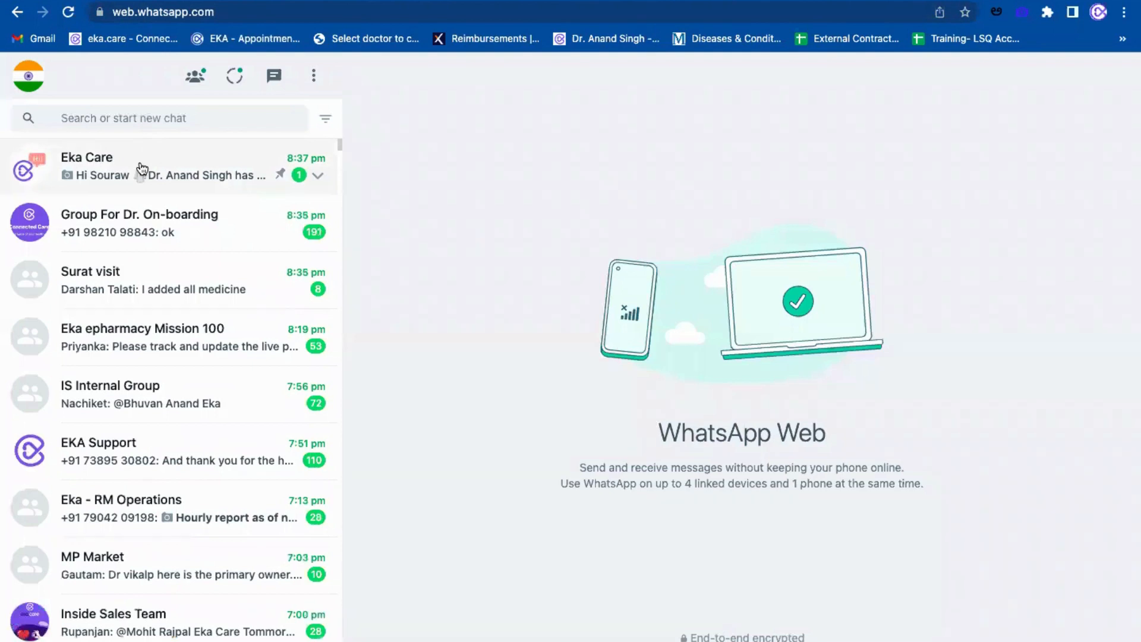
{"action": "left_click", "coordinate": [146, 165]}
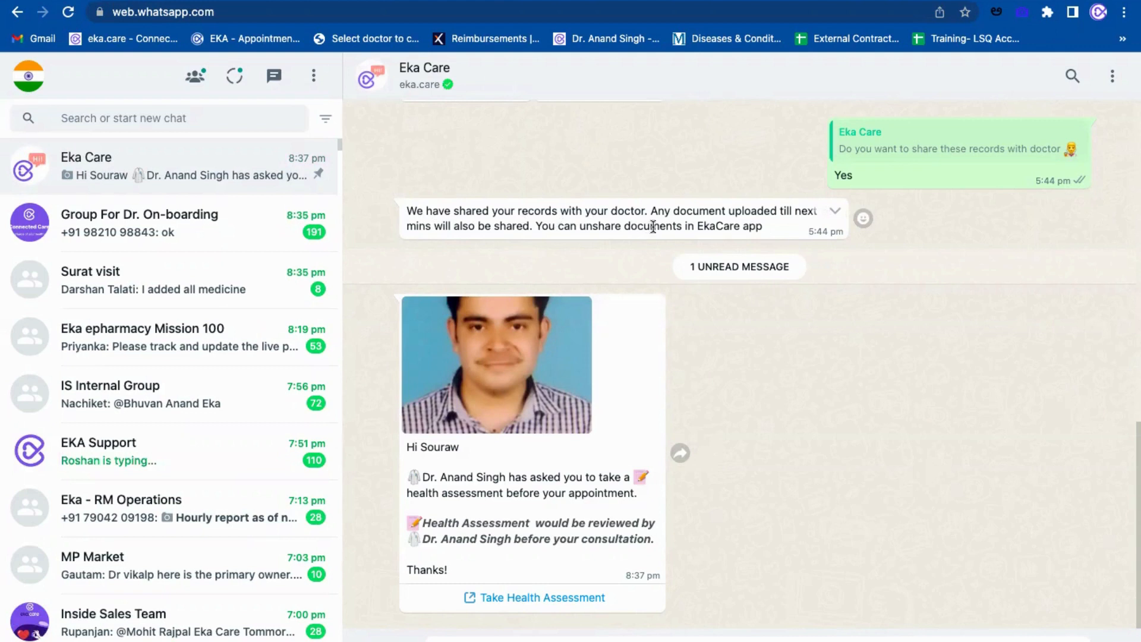
{"action": "mouse_move", "coordinate": [778, 374]}
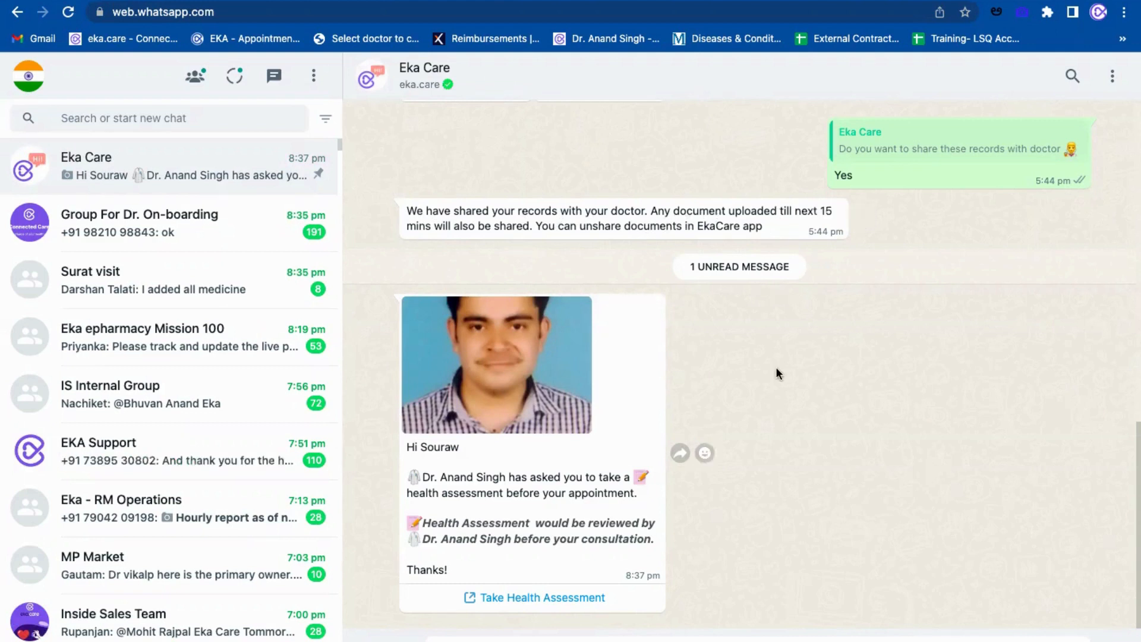
{"action": "mouse_move", "coordinate": [733, 347]}
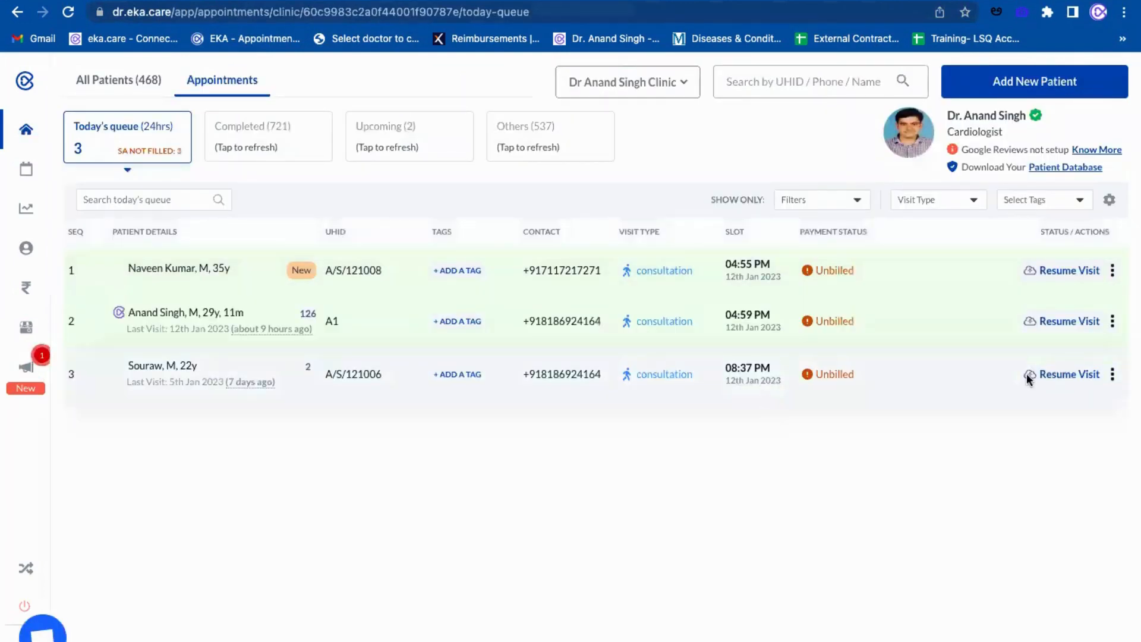
Step: Resume Souraw's visit and scroll his Patient Overview to Medical Records
{"action": "left_click", "coordinate": [1069, 374]}
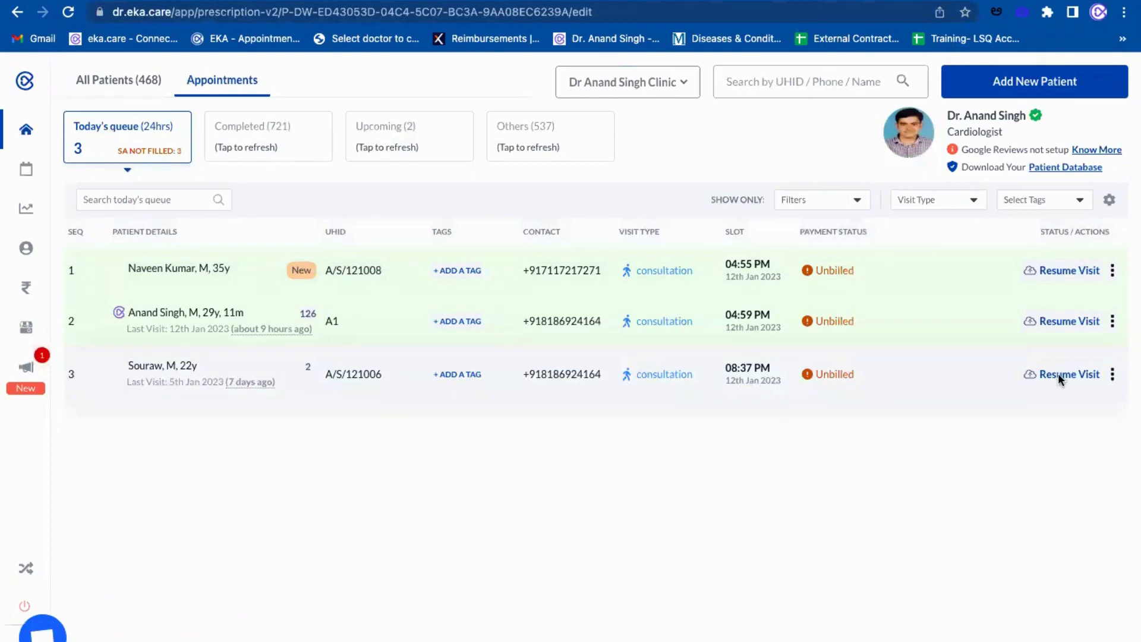
{"action": "left_click", "coordinate": [1070, 374]}
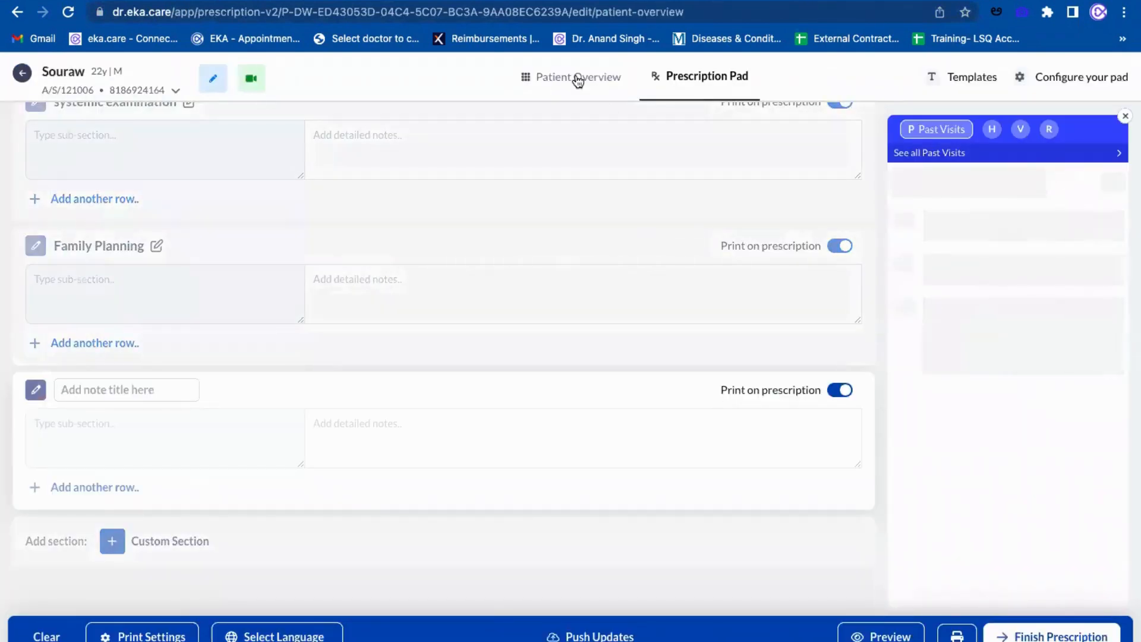
{"action": "left_click", "coordinate": [578, 76]}
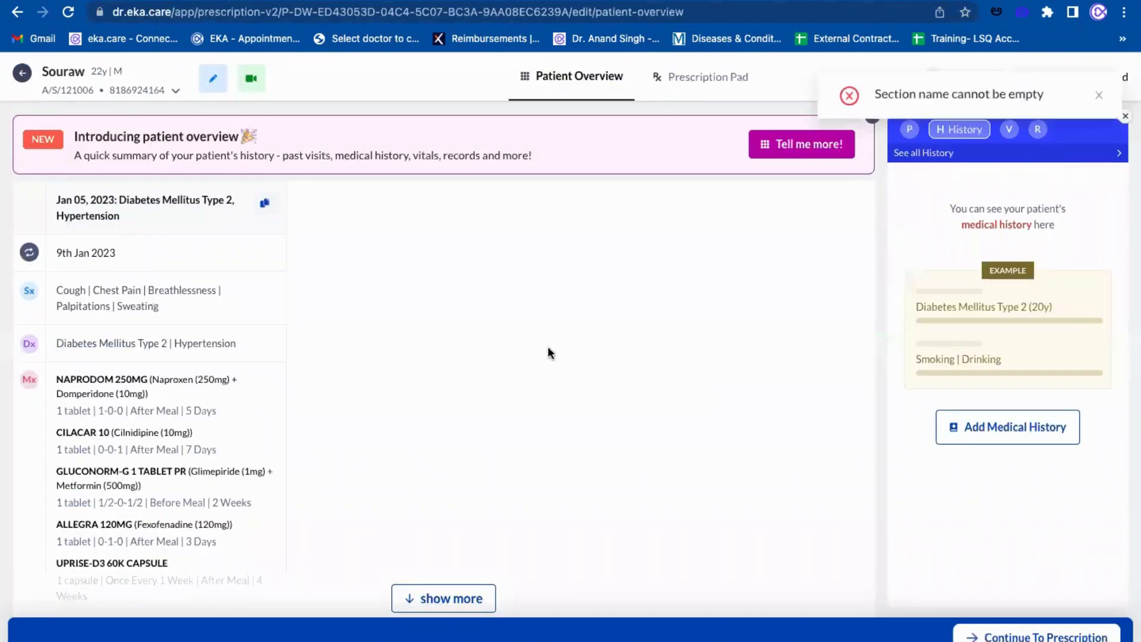
{"action": "scroll", "scroll_direction": "down", "scroll_amount": 3}
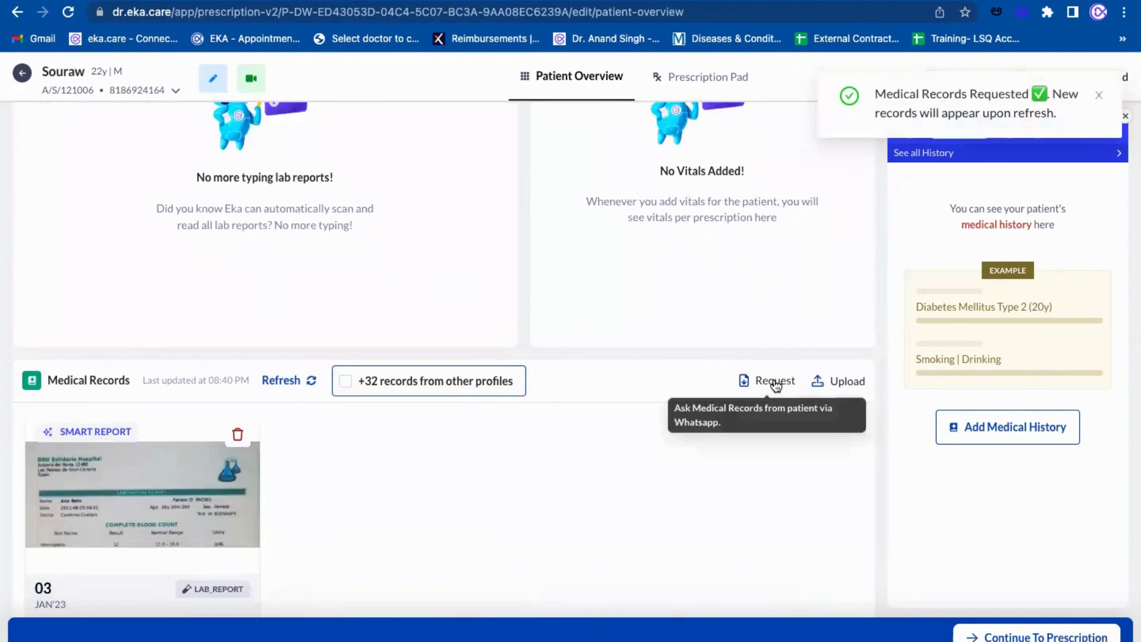
{"action": "mouse_move", "coordinate": [997, 100]}
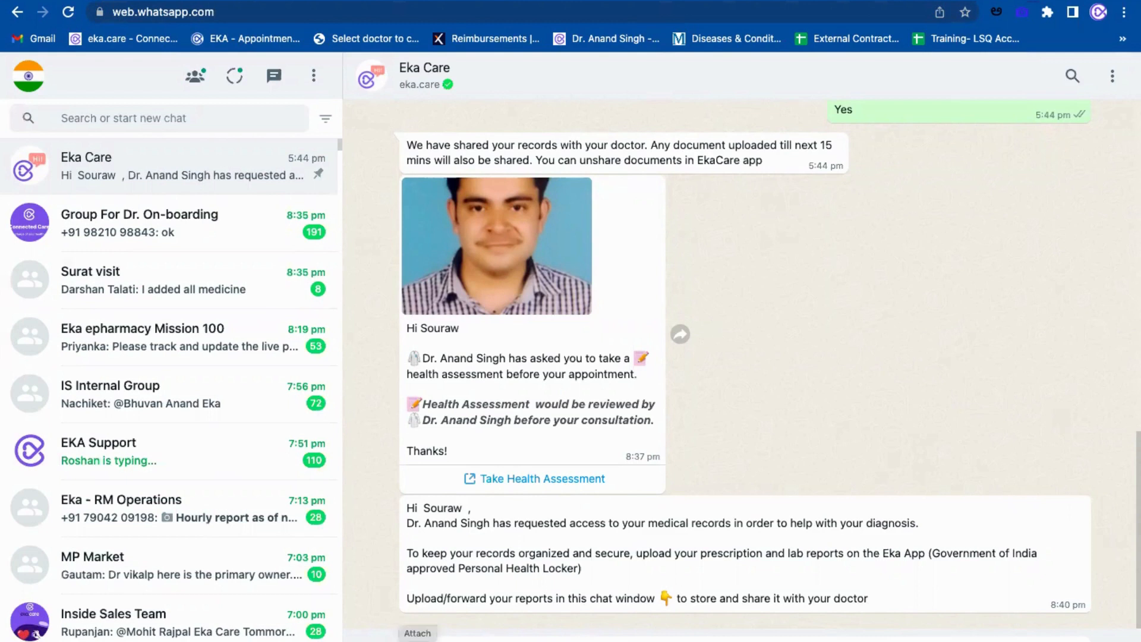
Step: Open the attachment menu in the Eka Care WhatsApp chat
{"action": "left_click", "coordinate": [418, 632]}
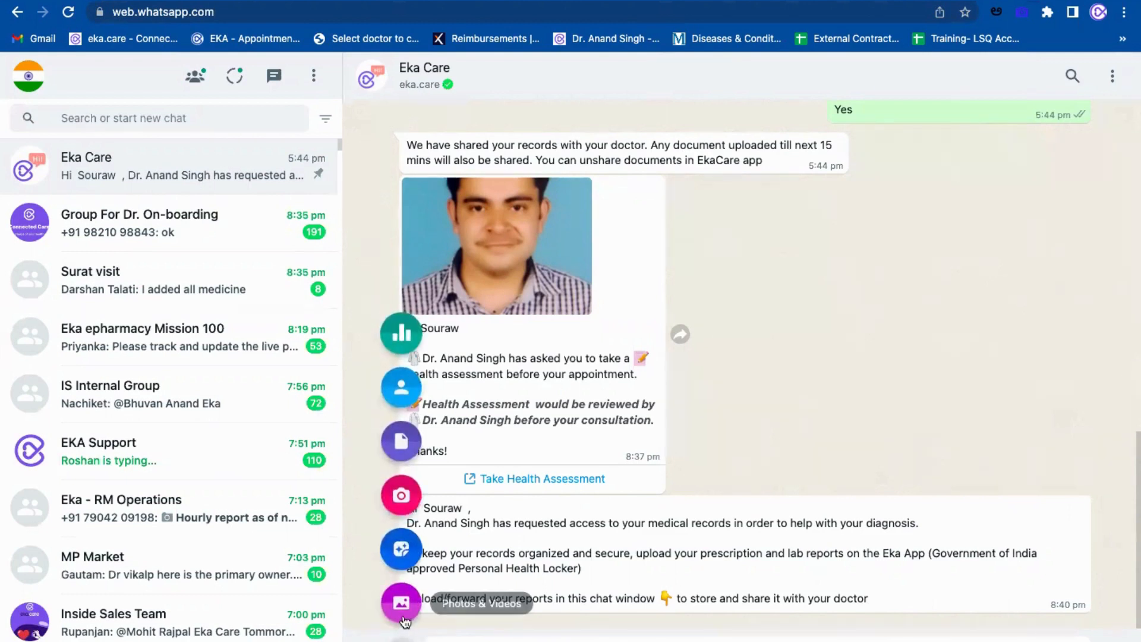
{"action": "mouse_move", "coordinate": [400, 496]}
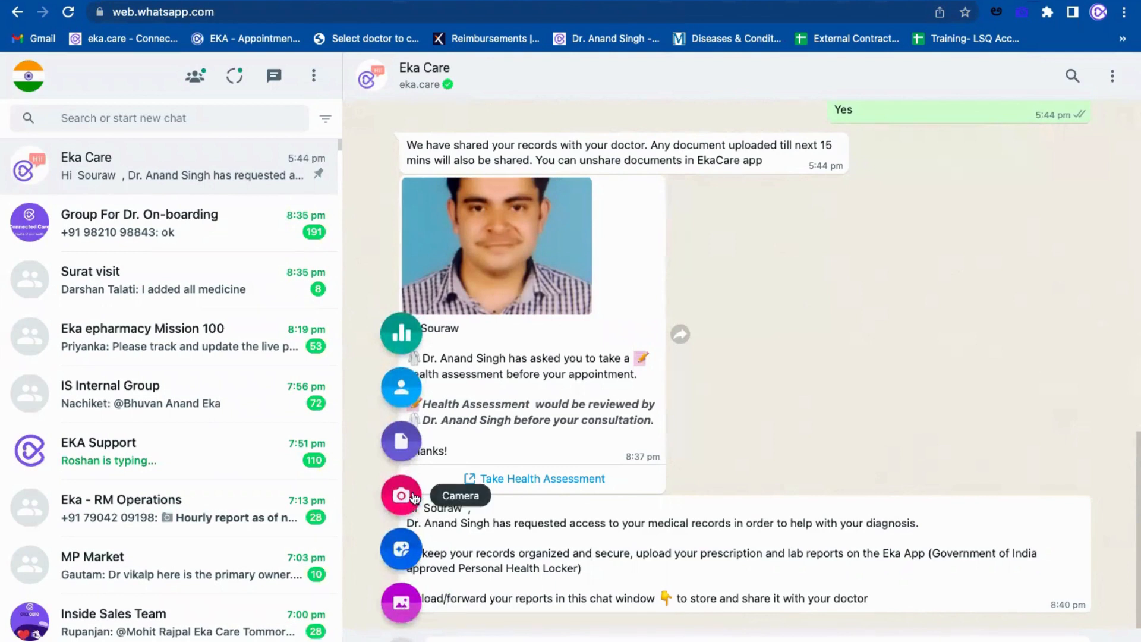
{"action": "mouse_move", "coordinate": [401, 604]}
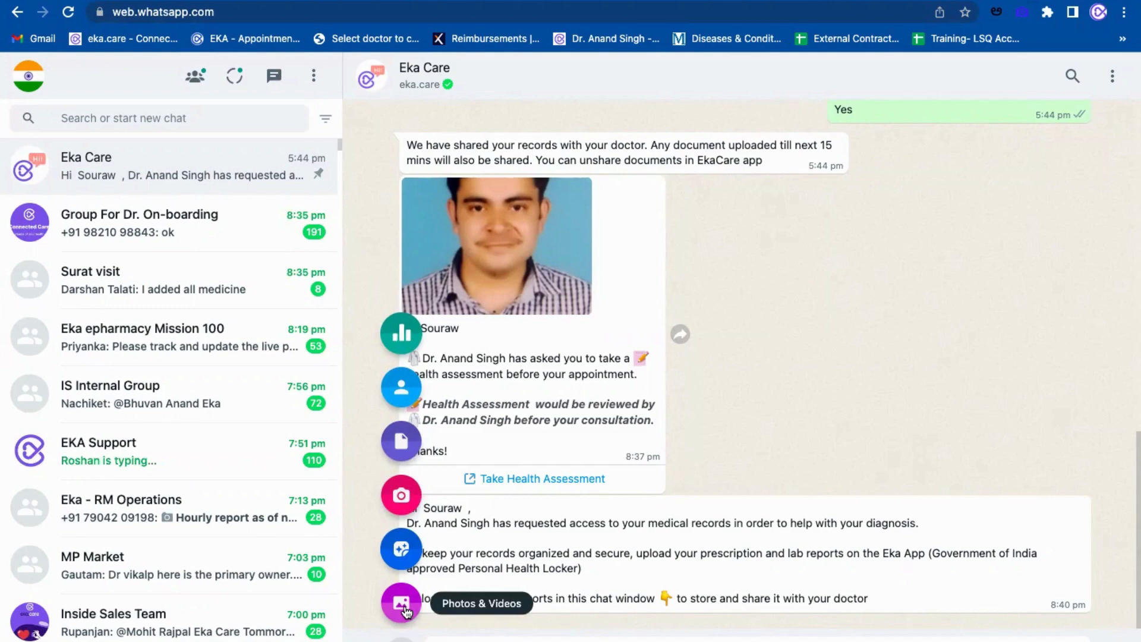
Step: Send the CBC 2 report image from the CBC folder as a photo attachment
{"action": "left_click", "coordinate": [401, 602]}
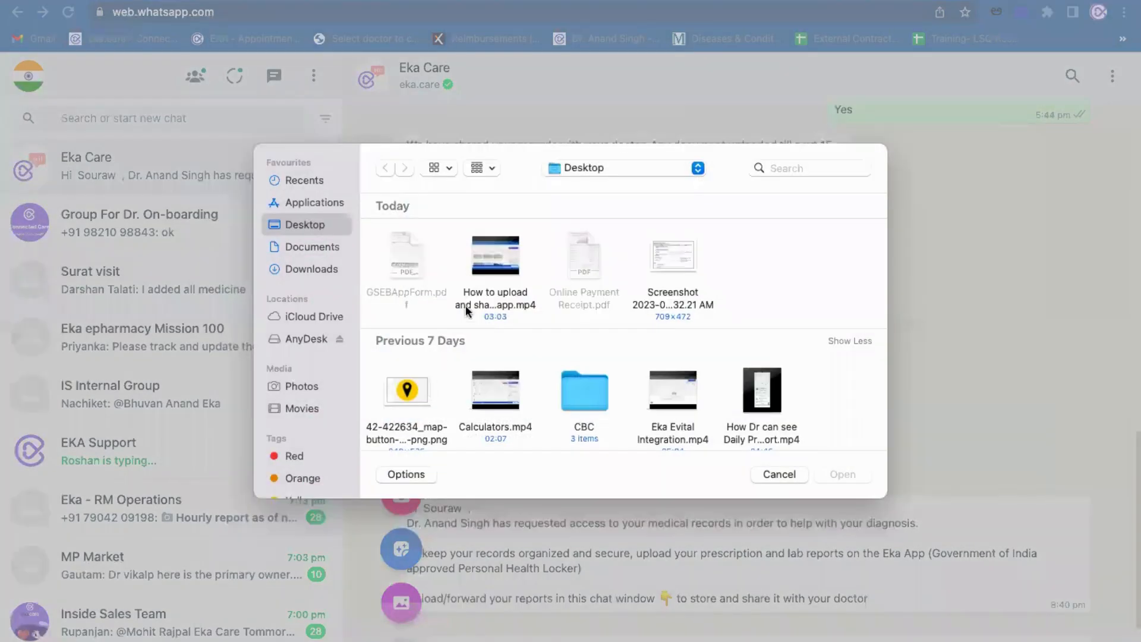
{"action": "scroll", "scroll_direction": "down", "scroll_amount": 3}
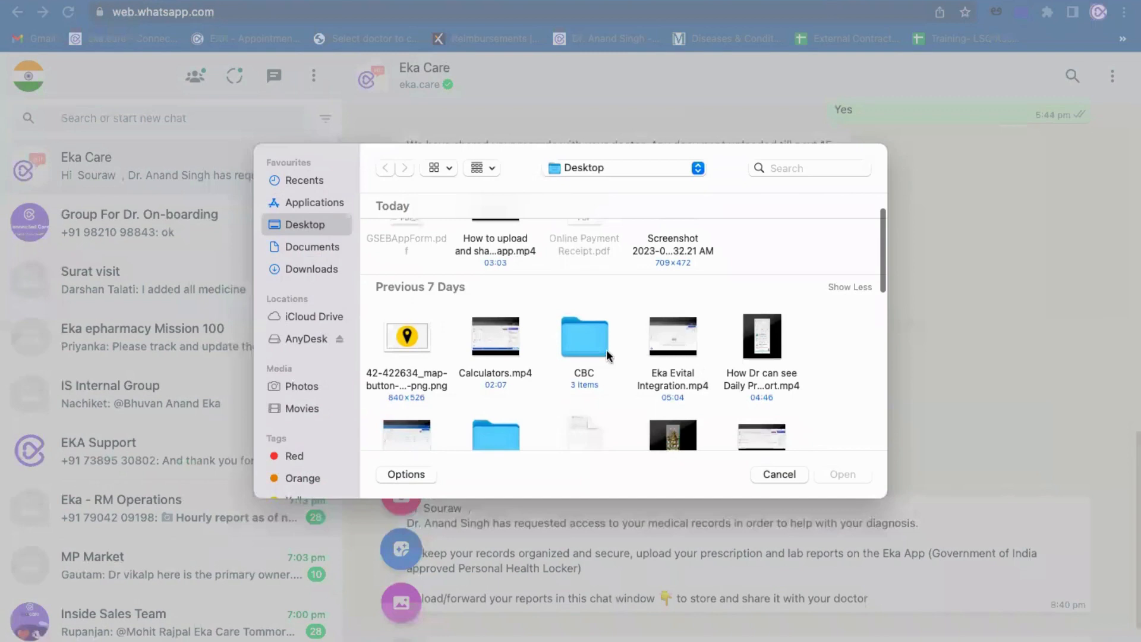
{"action": "double_click", "coordinate": [583, 337]}
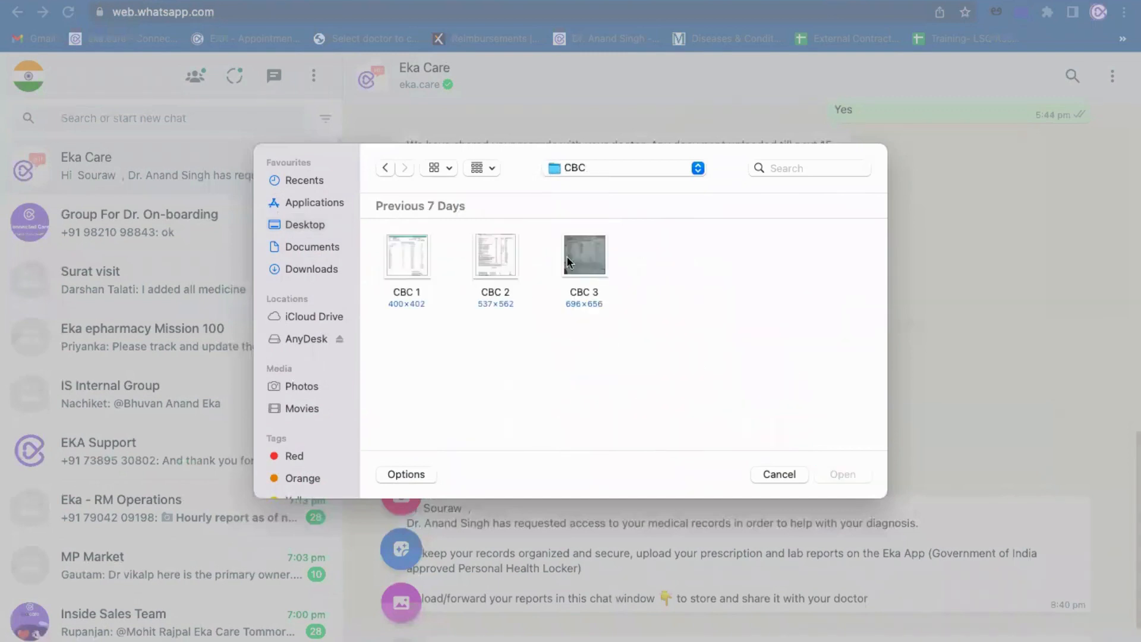
{"action": "left_click", "coordinate": [495, 256]}
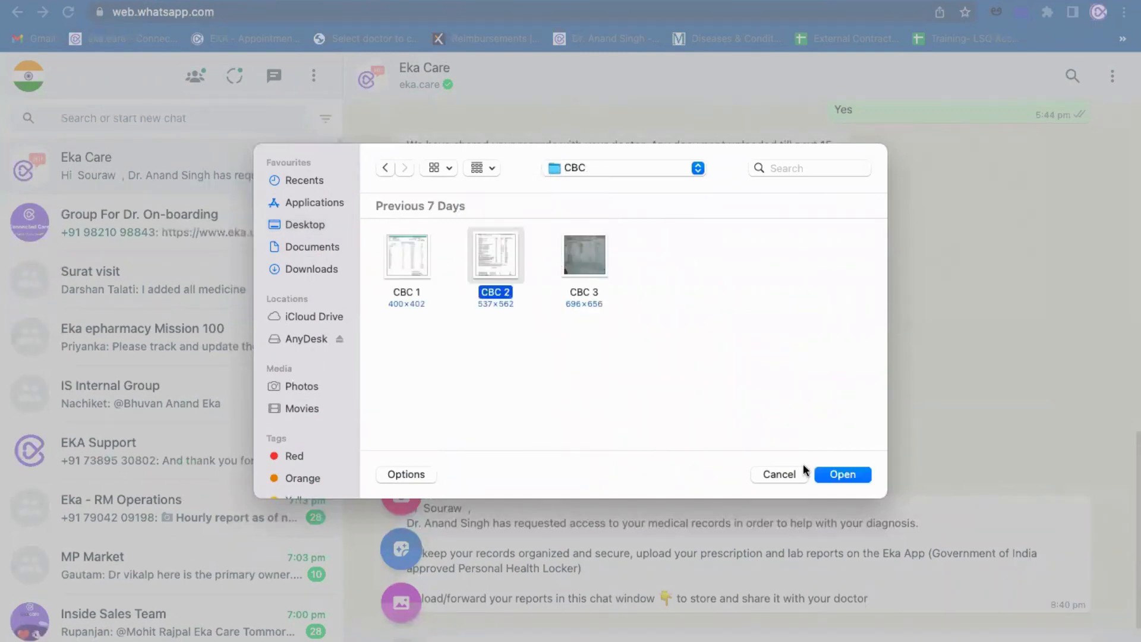
{"action": "left_click", "coordinate": [842, 473]}
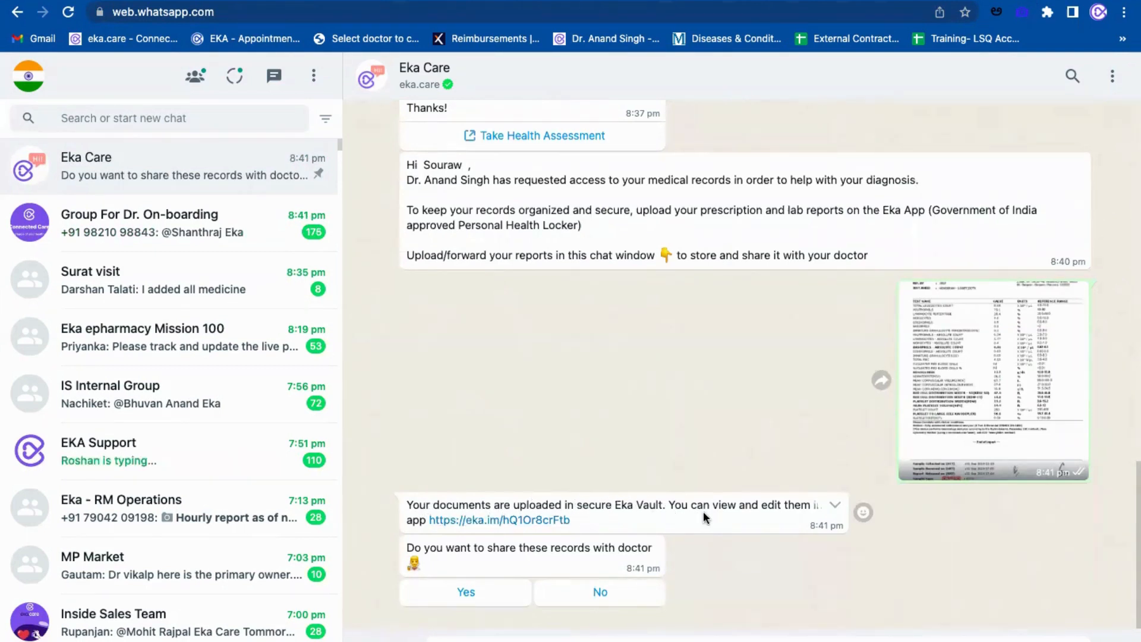
{"action": "mouse_move", "coordinate": [611, 519]}
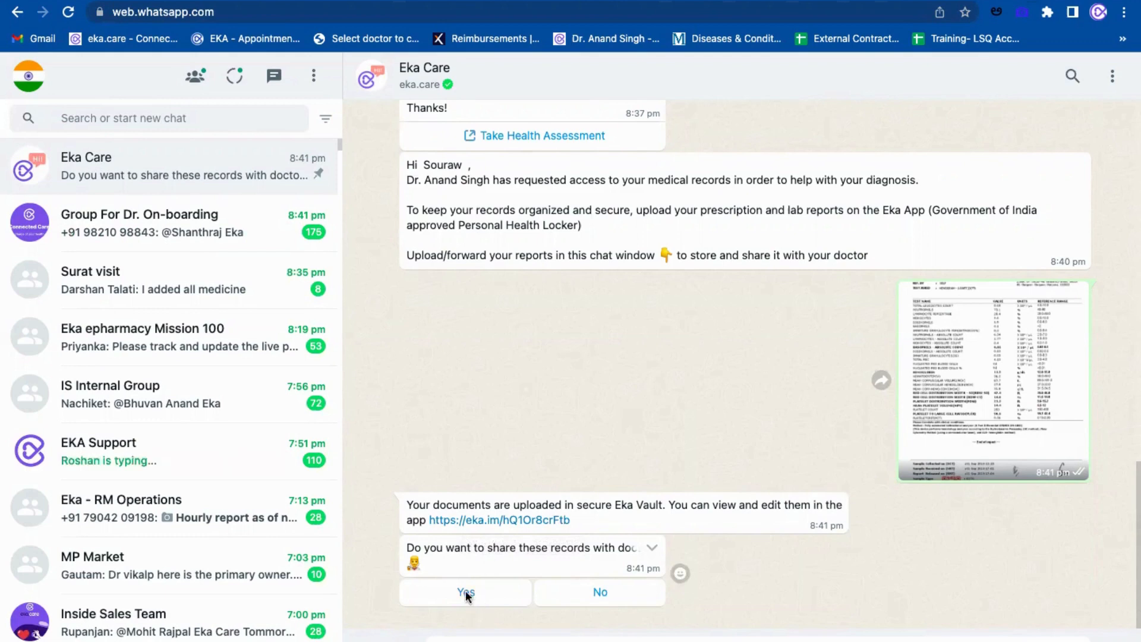
Step: Answer Yes to sharing the uploaded CBC records with the doctor
{"action": "left_click", "coordinate": [464, 592]}
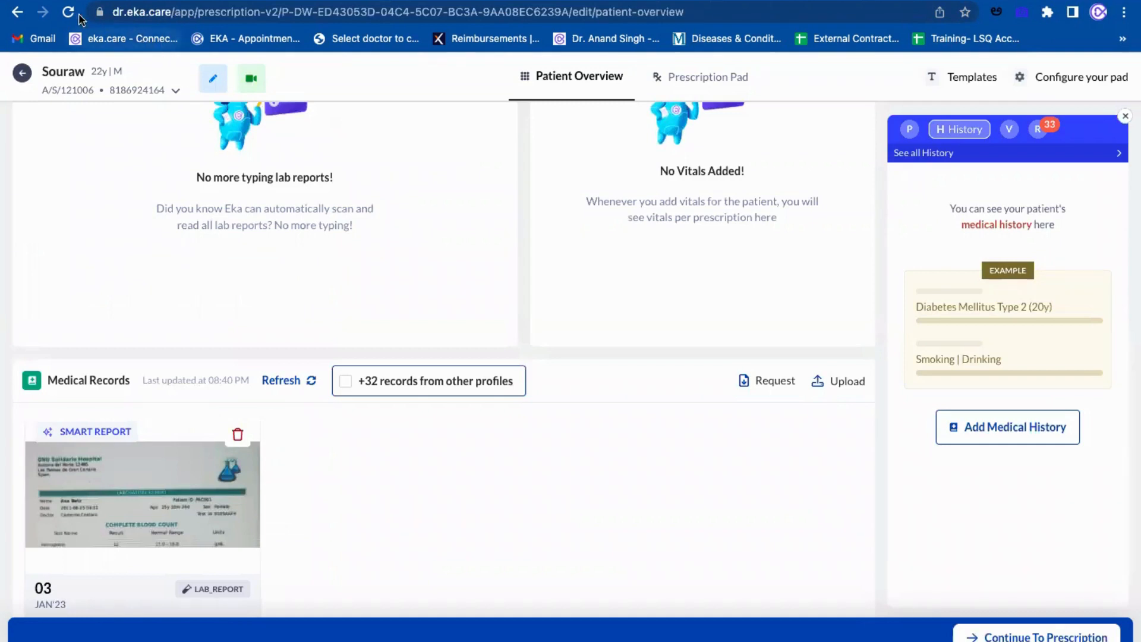
Step: Reload the page, refresh Medical Records, and include the +33 records from other profiles
{"action": "left_click", "coordinate": [68, 13]}
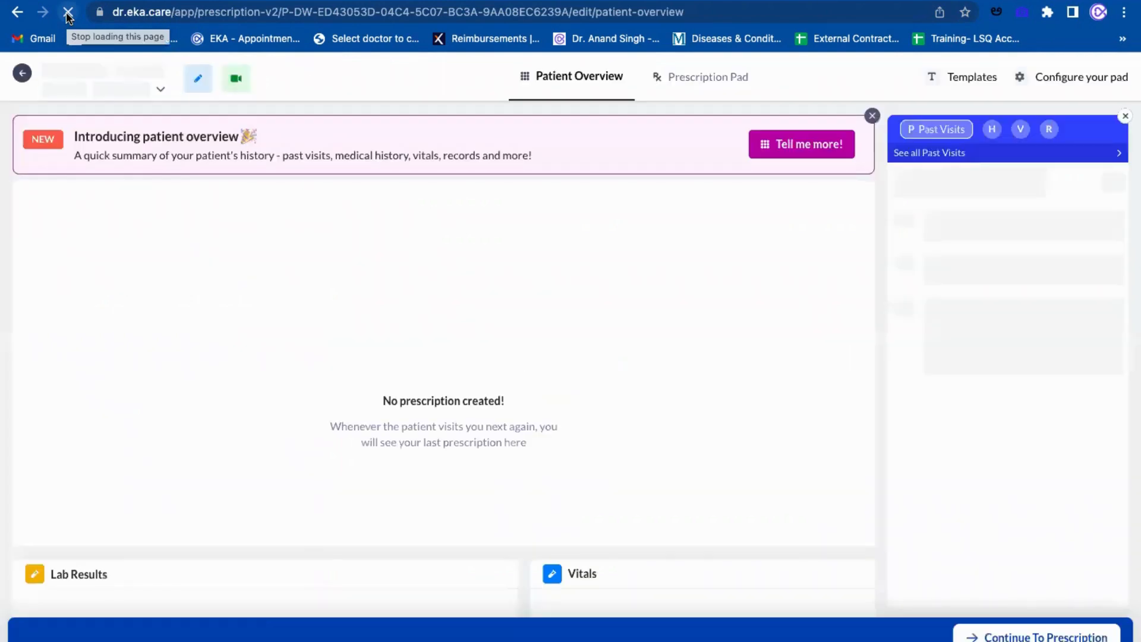
{"action": "scroll", "scroll_direction": "down", "scroll_amount": 3}
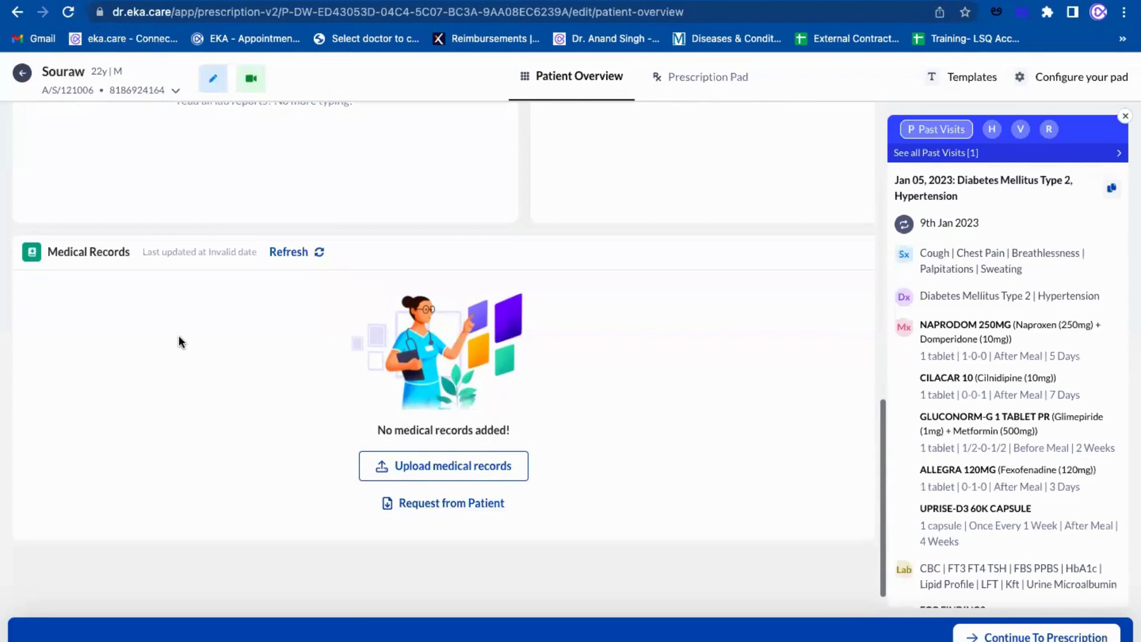
{"action": "left_click", "coordinate": [288, 252]}
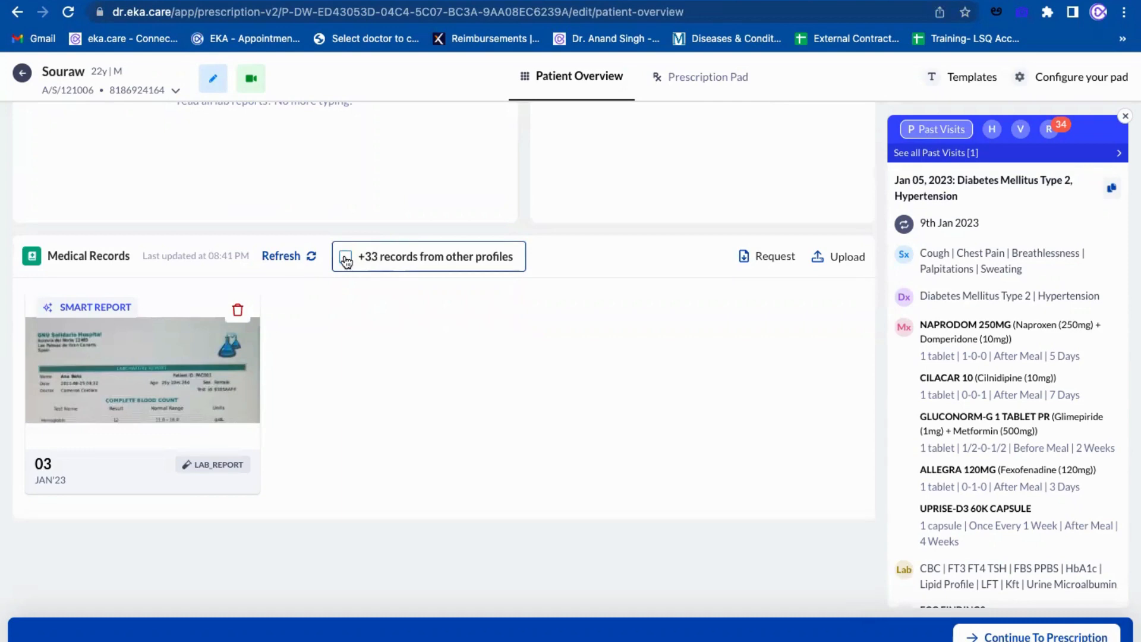
{"action": "left_click", "coordinate": [344, 256]}
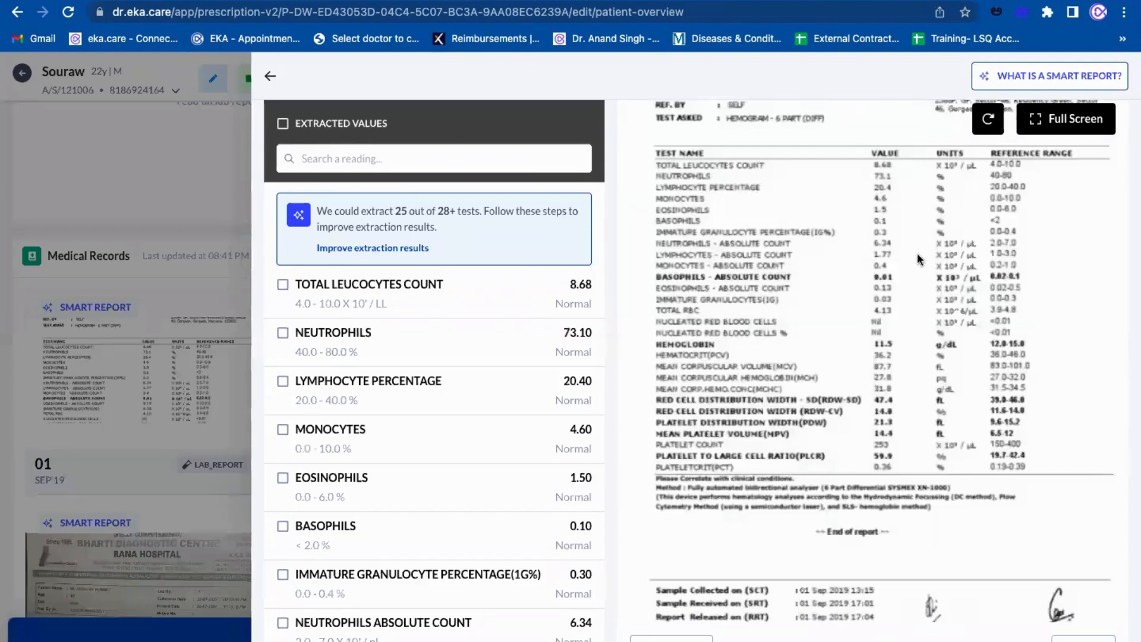
{"action": "mouse_move", "coordinate": [812, 309]}
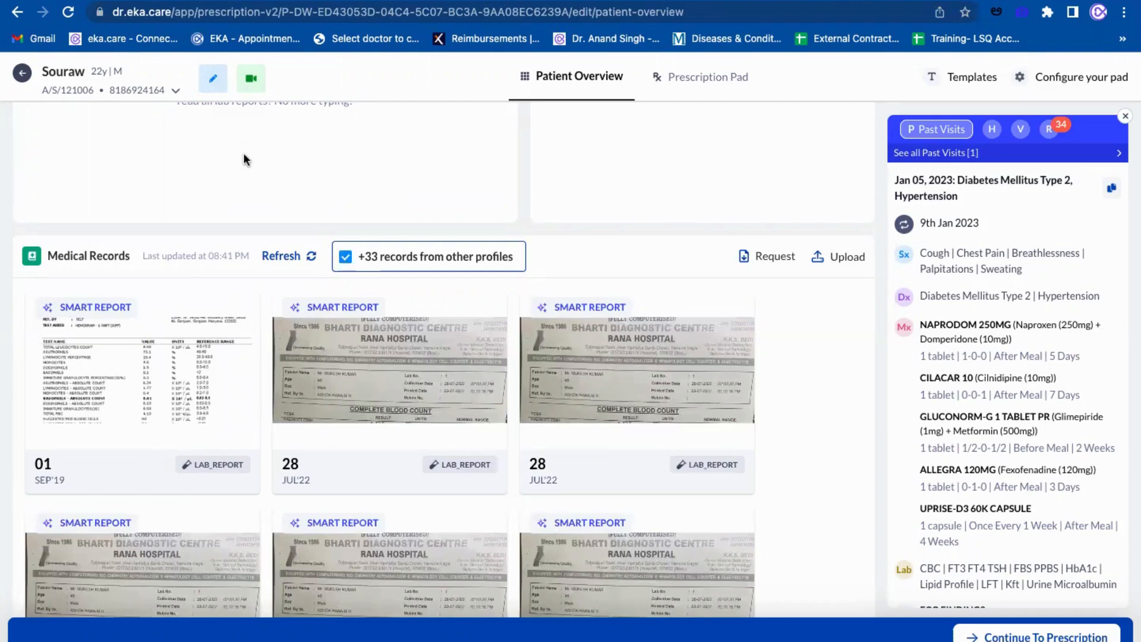
{"action": "mouse_move", "coordinate": [255, 216]}
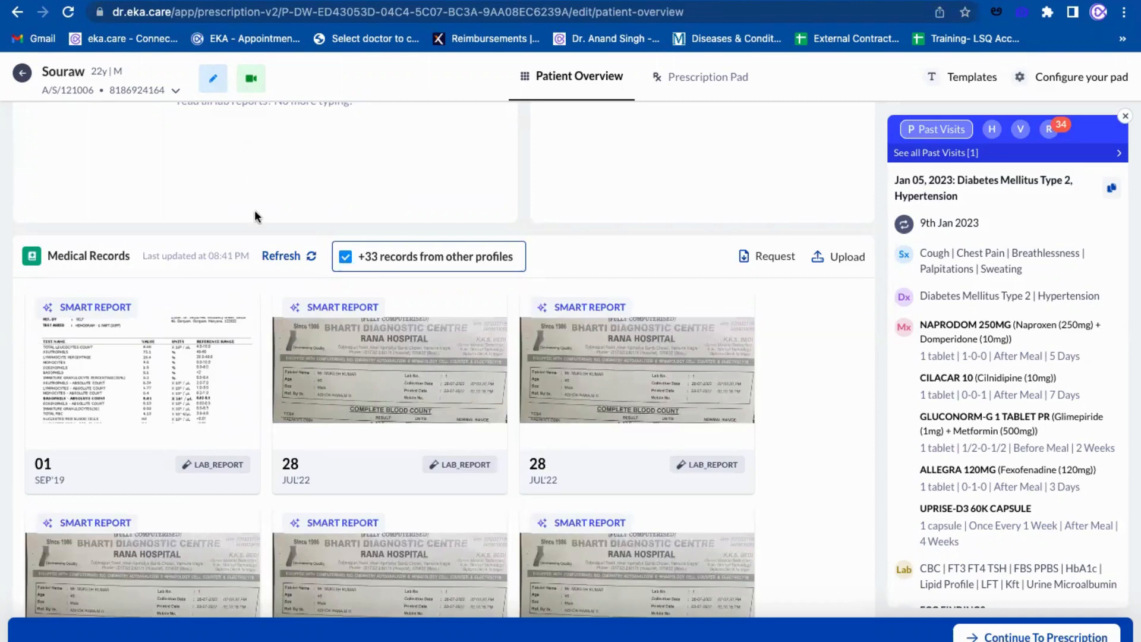
{"action": "left_click", "coordinate": [345, 258]}
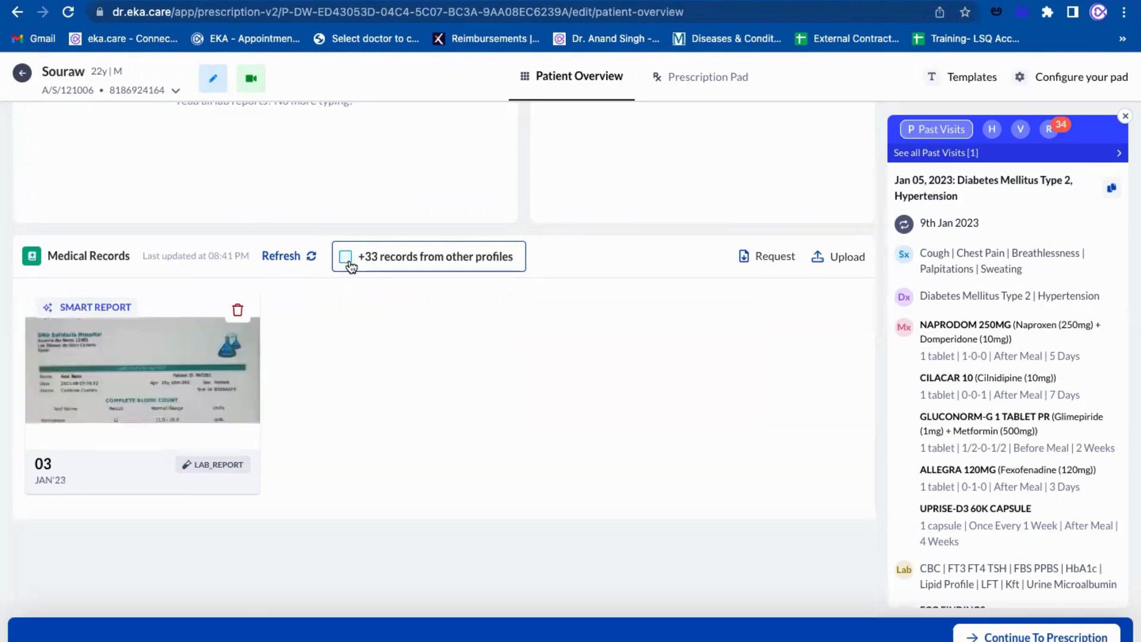
{"action": "left_click", "coordinate": [344, 256]}
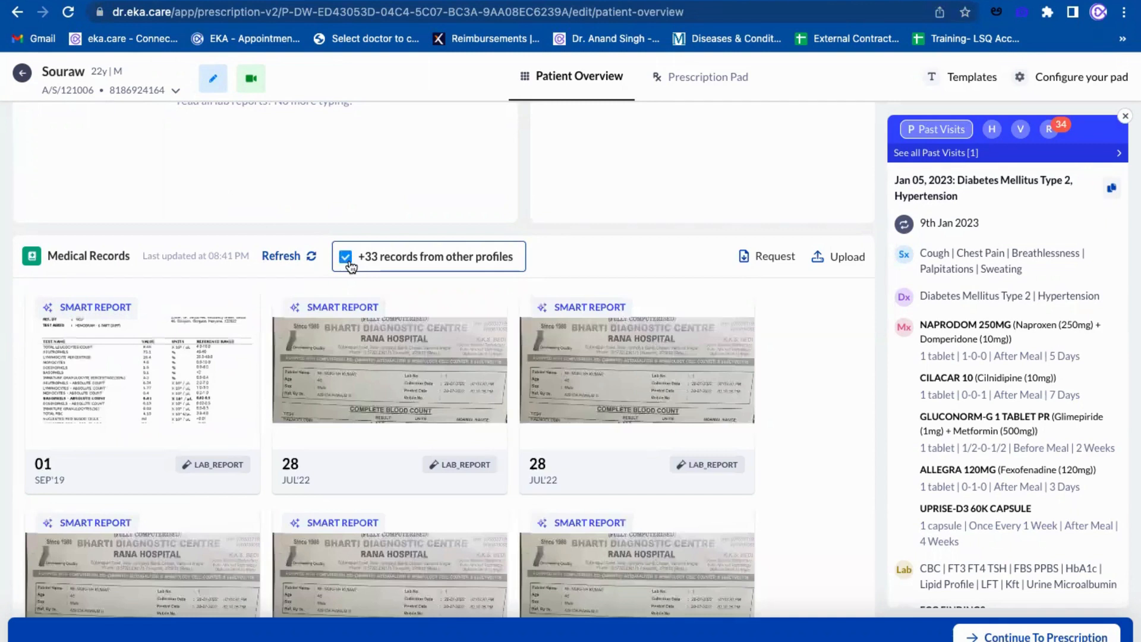